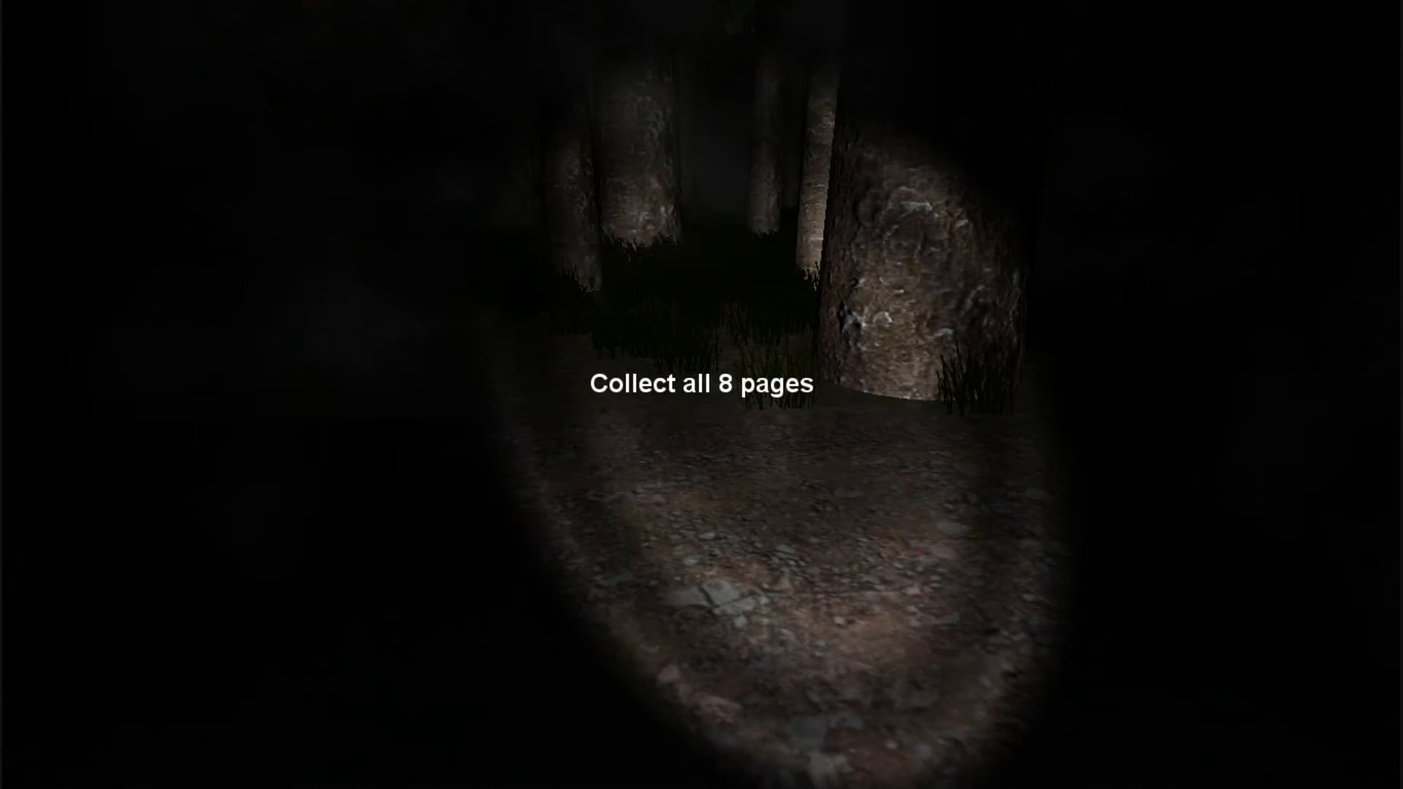
{"action": "mouse_move", "coordinate": [701, 395]}
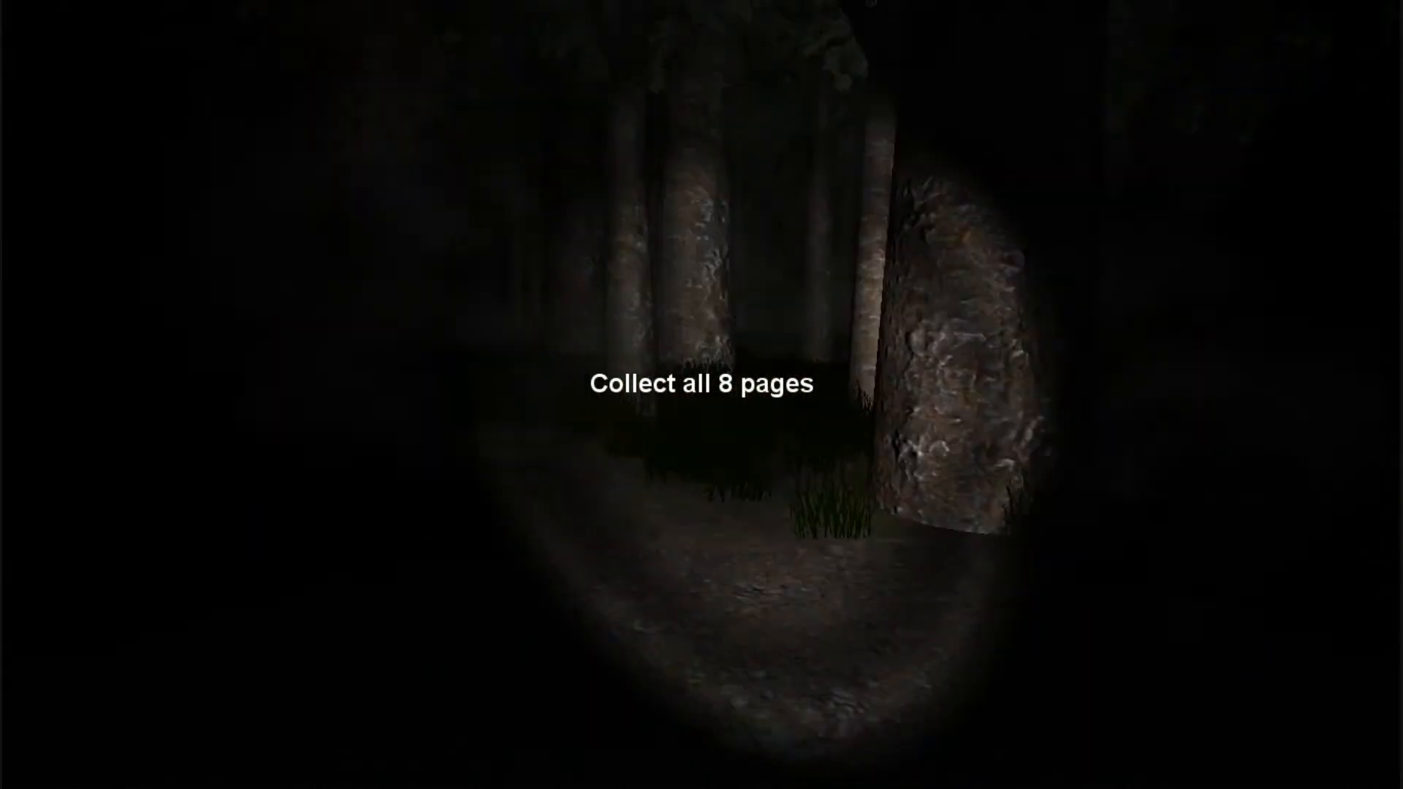
{"action": "mouse_move", "coordinate": [702, 395]}
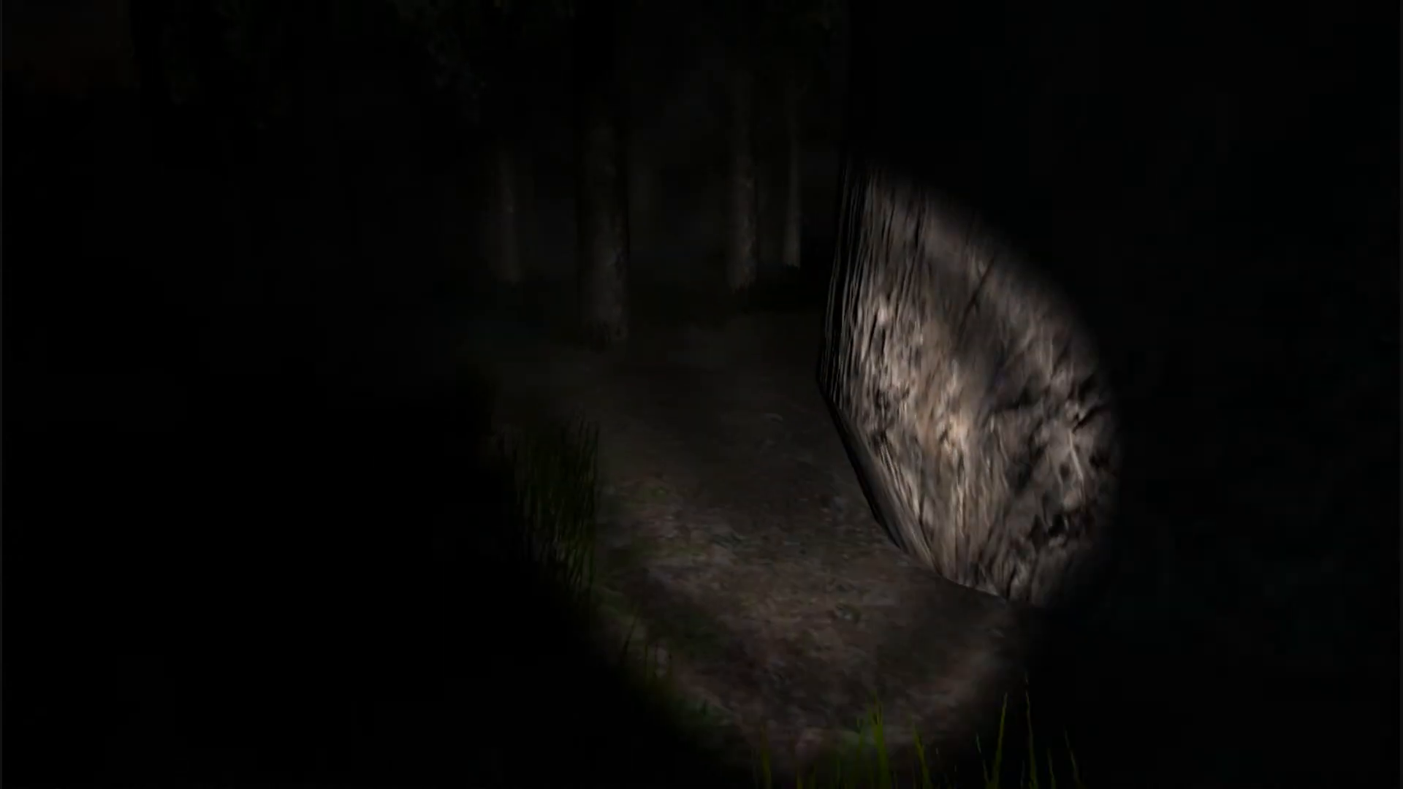
{"action": "mouse_move", "coordinate": [701, 394]}
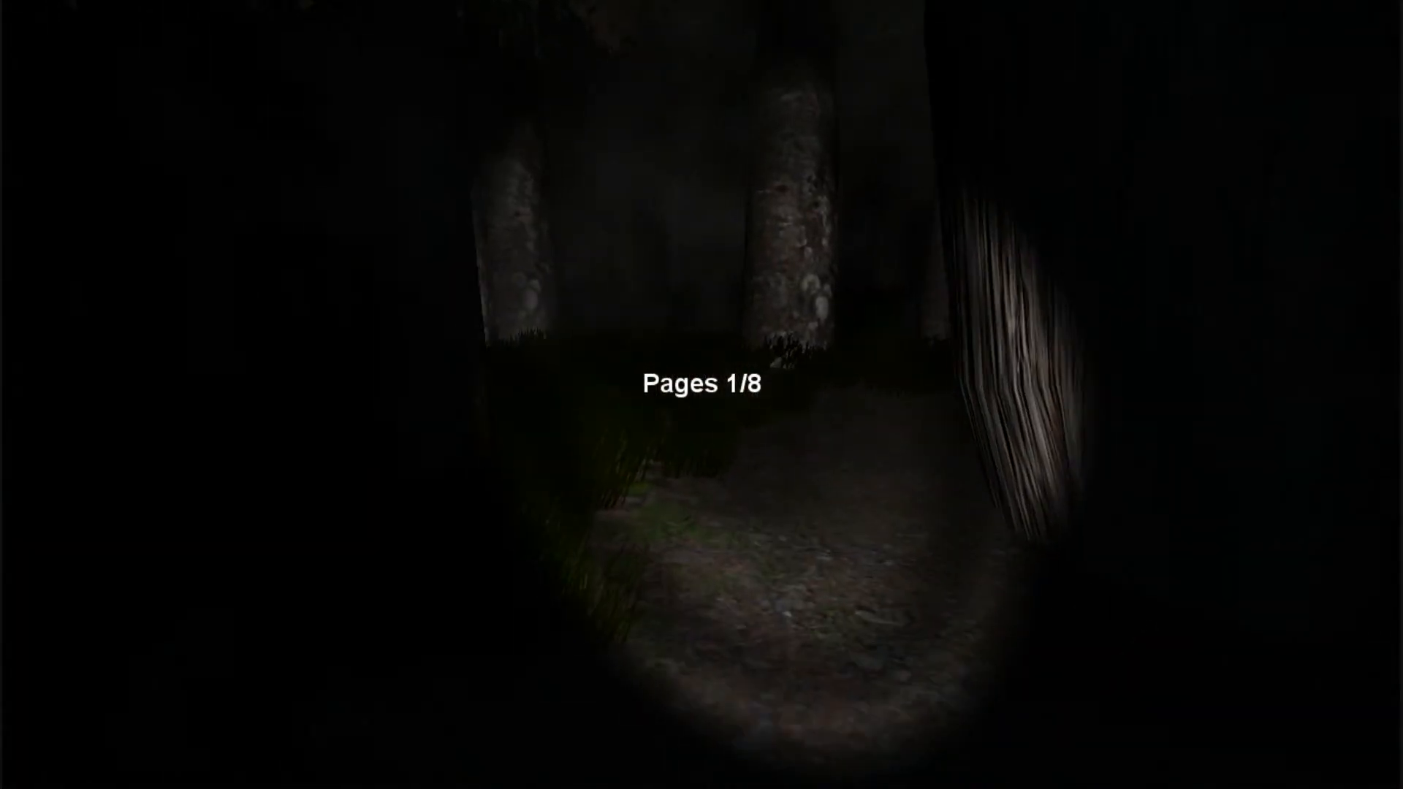
{"action": "mouse_move", "coordinate": [701, 394]}
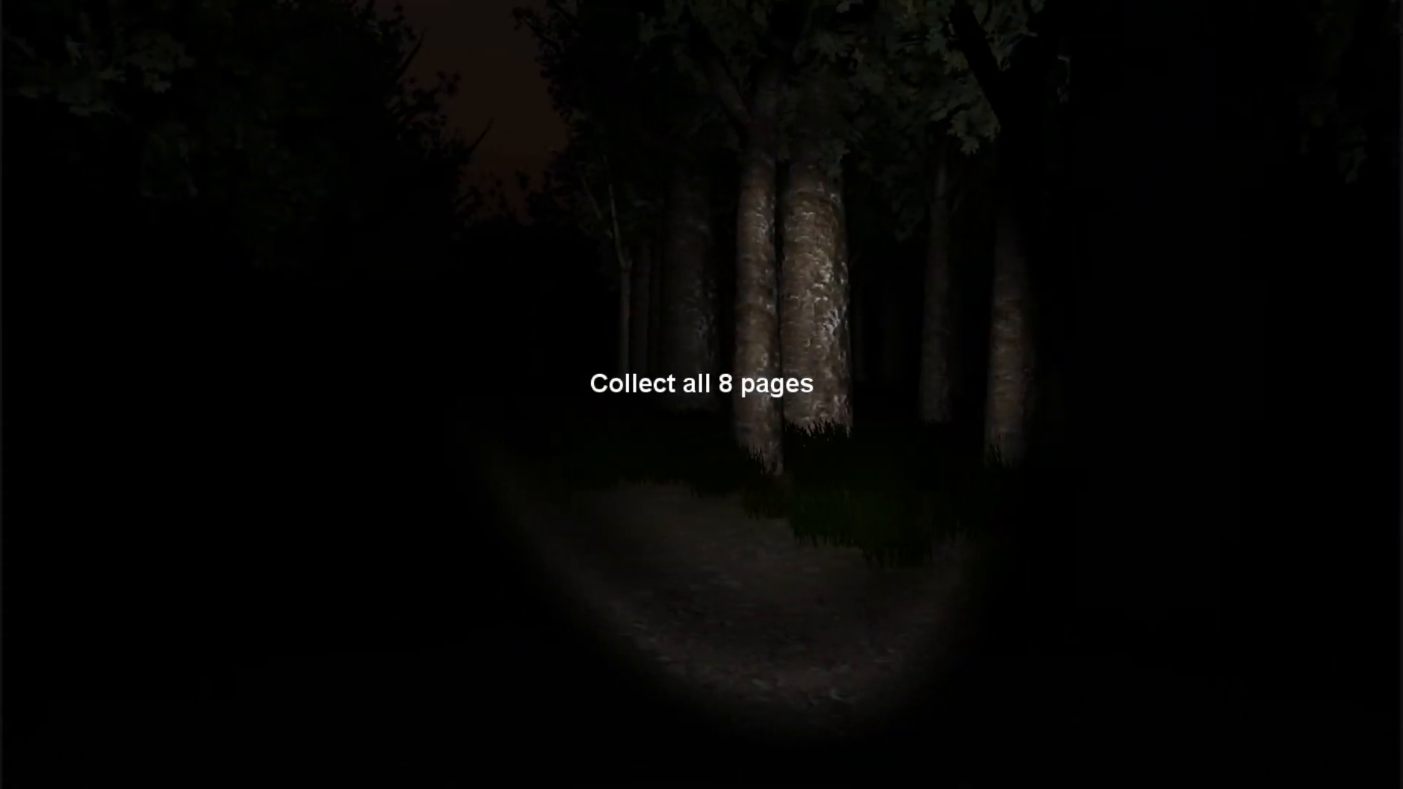
{"action": "mouse_move", "coordinate": [702, 394]}
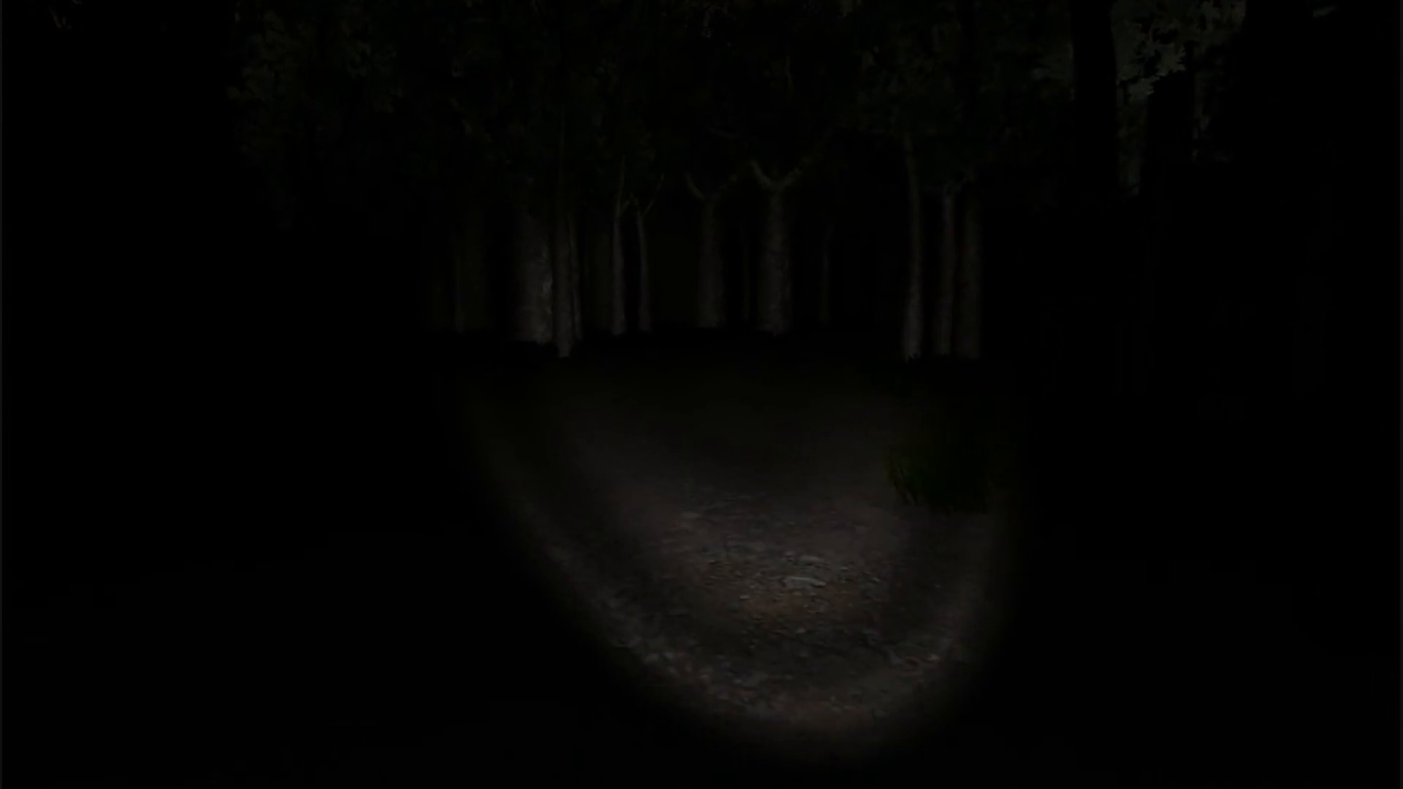
{"action": "key", "text": "w"}
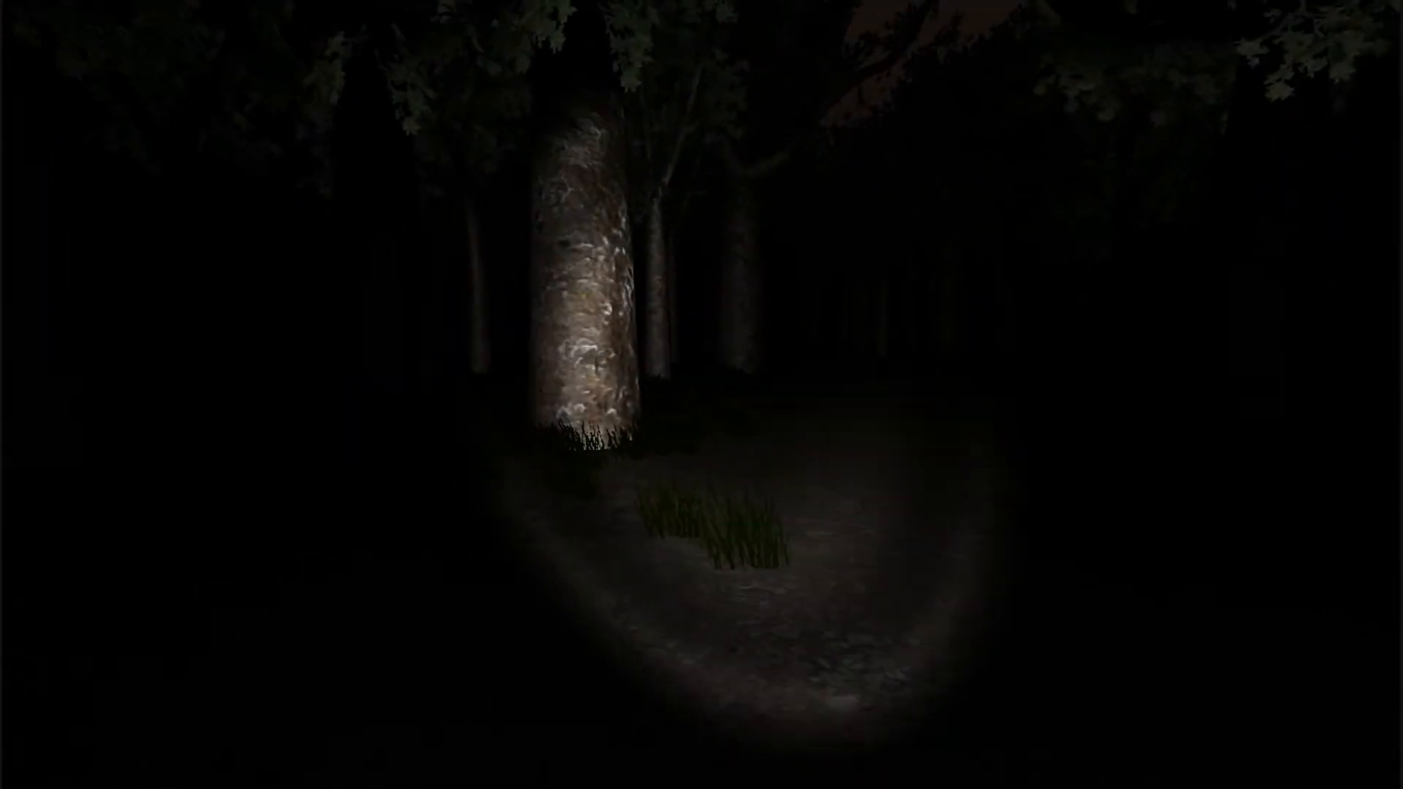
{"action": "mouse_move", "coordinate": [702, 395]}
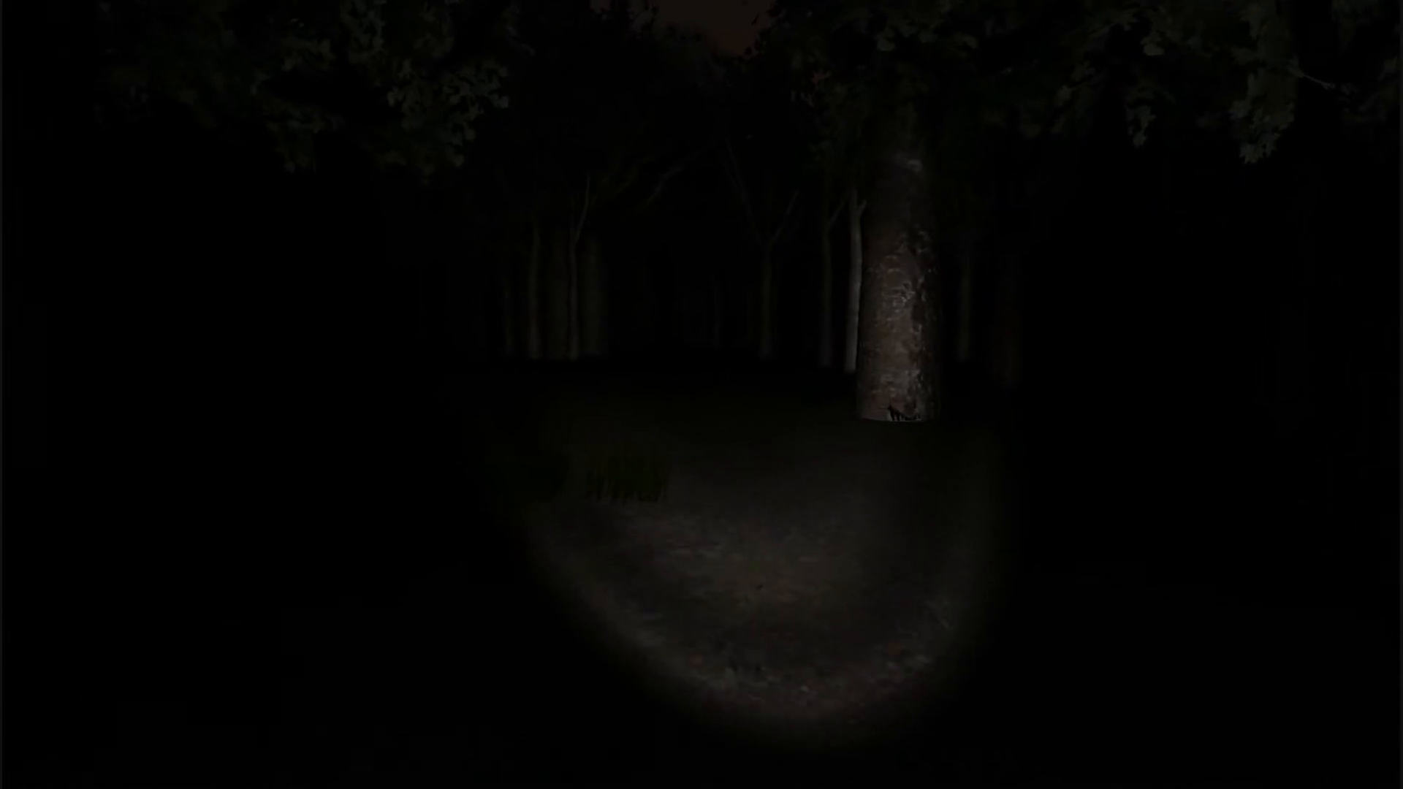
{"action": "mouse_move", "coordinate": [702, 394]}
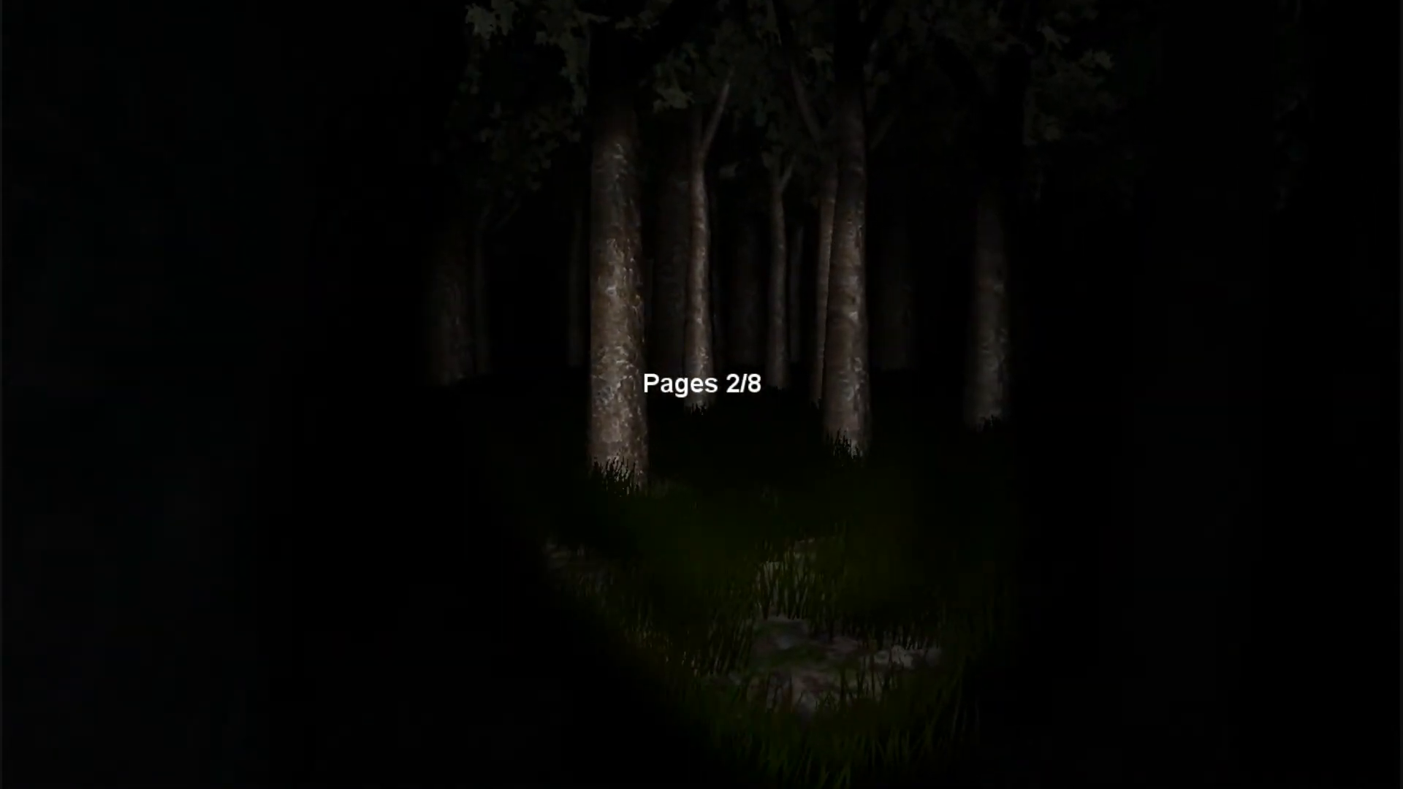
{"action": "mouse_move", "coordinate": [701, 395]}
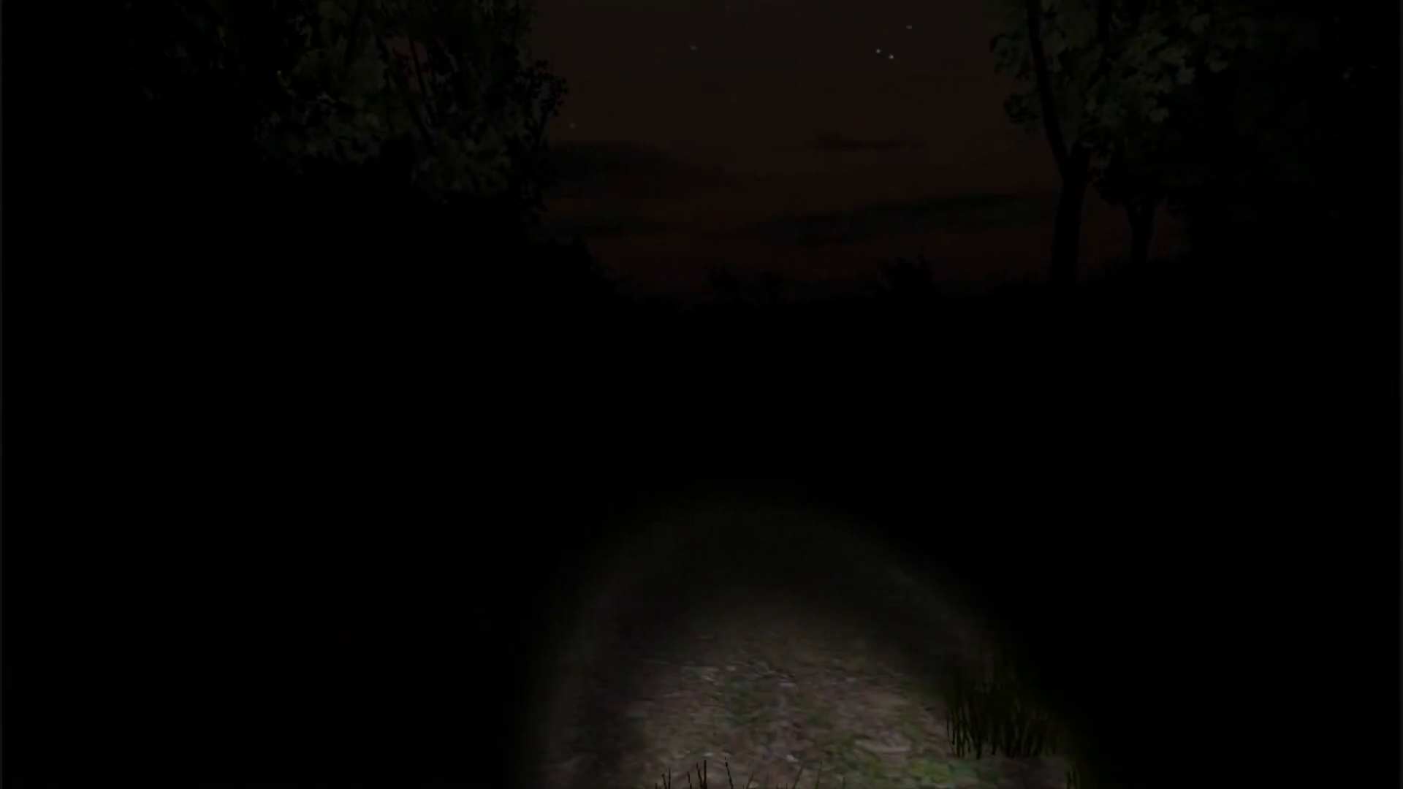
{"action": "mouse_move", "coordinate": [701, 394]}
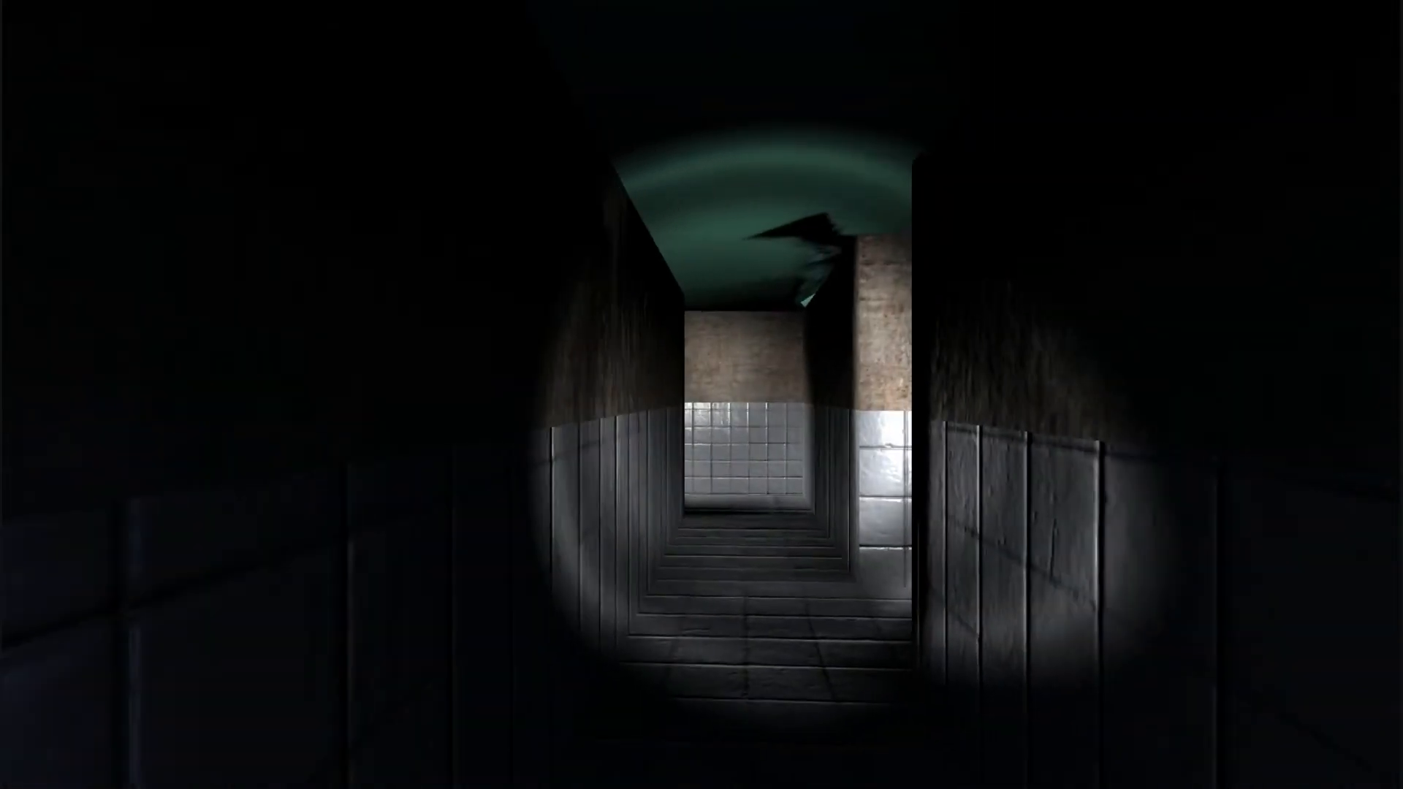
{"action": "key", "text": "W"}
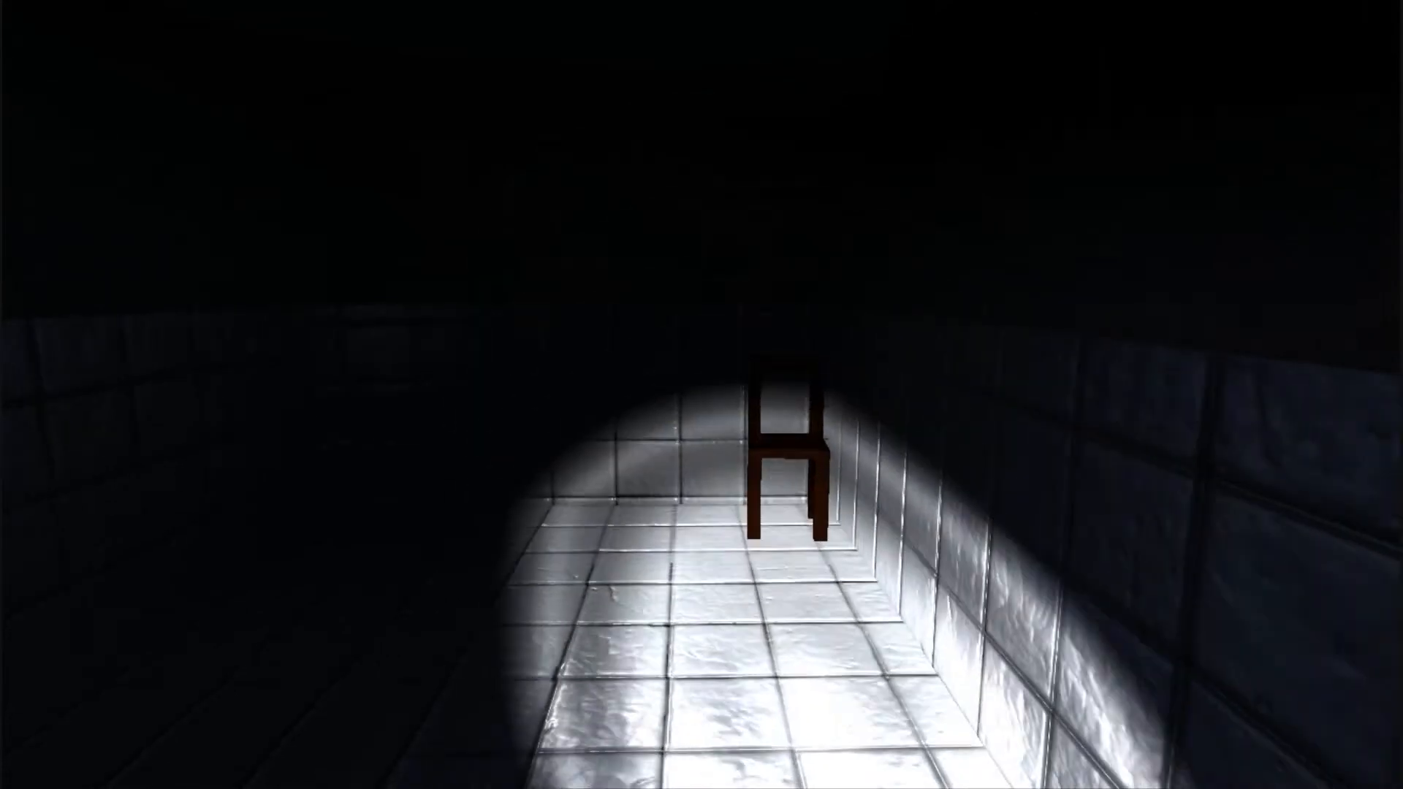
{"action": "mouse_move", "coordinate": [702, 394]}
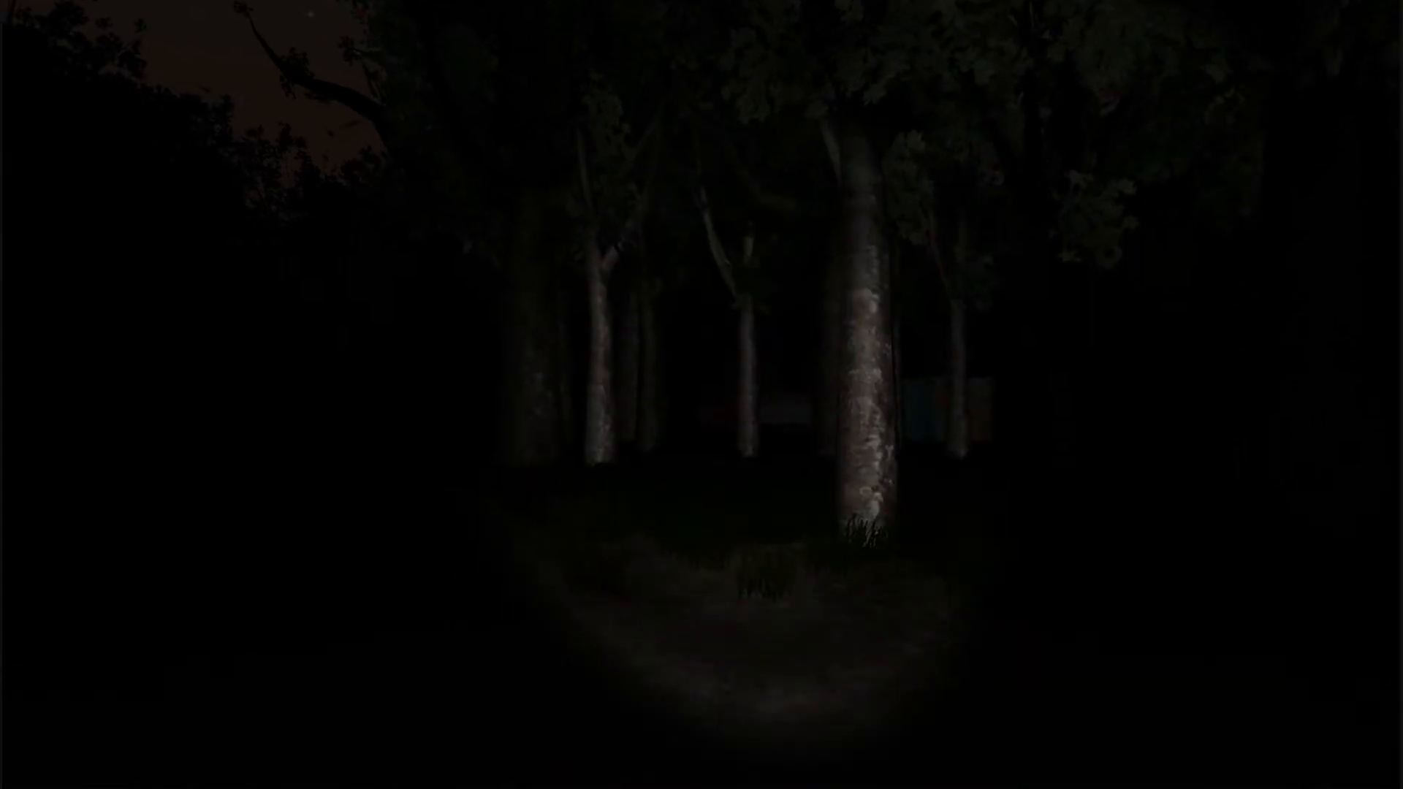
{"action": "mouse_move", "coordinate": [702, 394]}
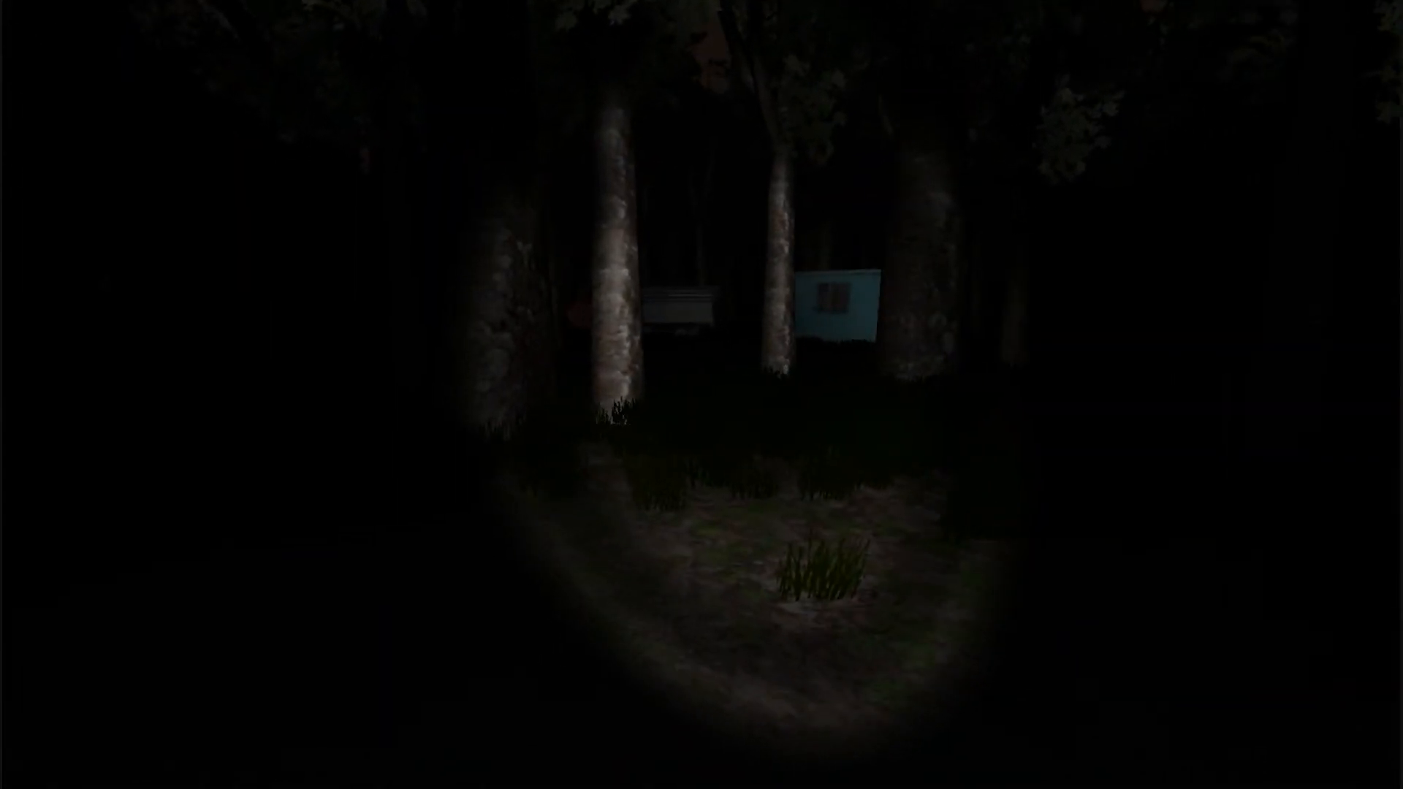
{"action": "mouse_move", "coordinate": [701, 395]}
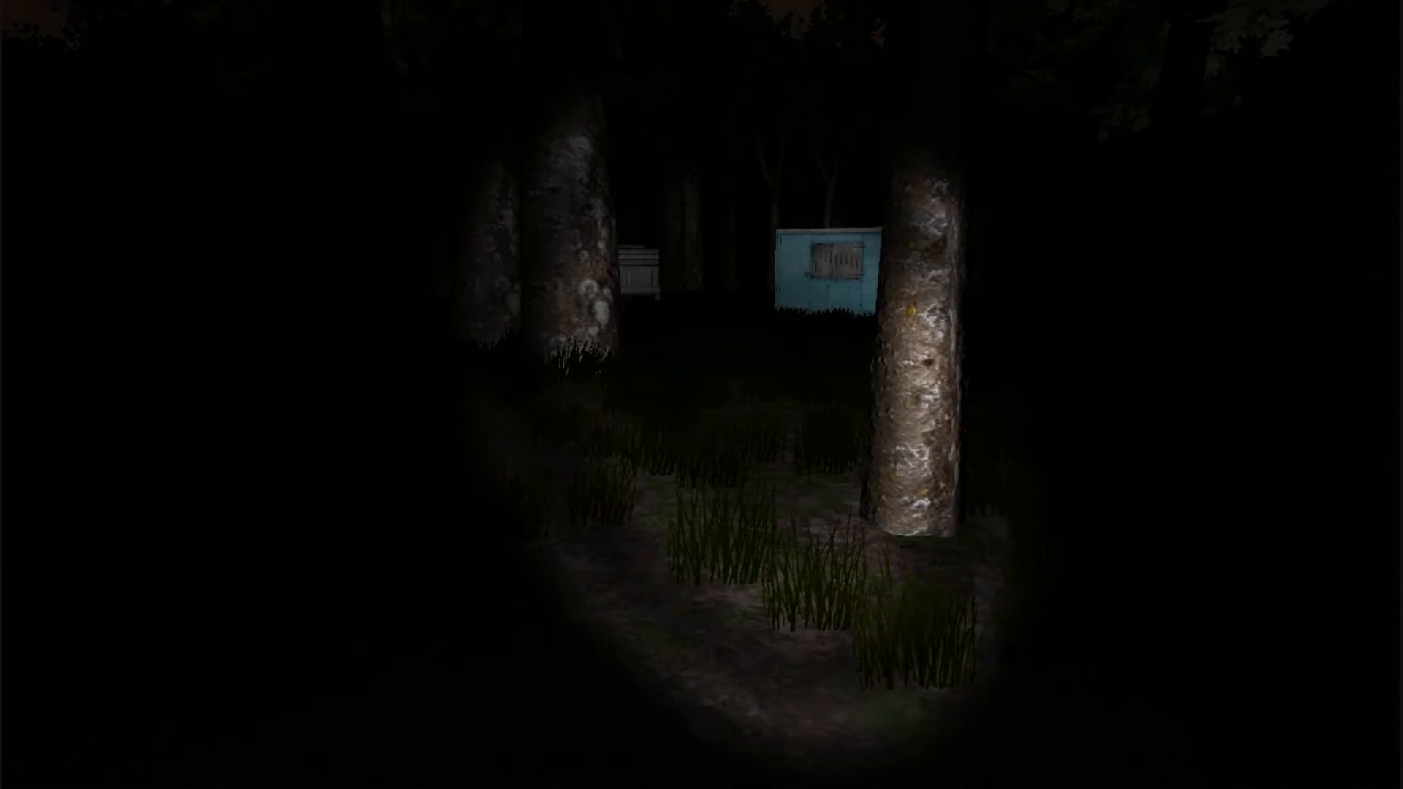
{"action": "mouse_move", "coordinate": [701, 394]}
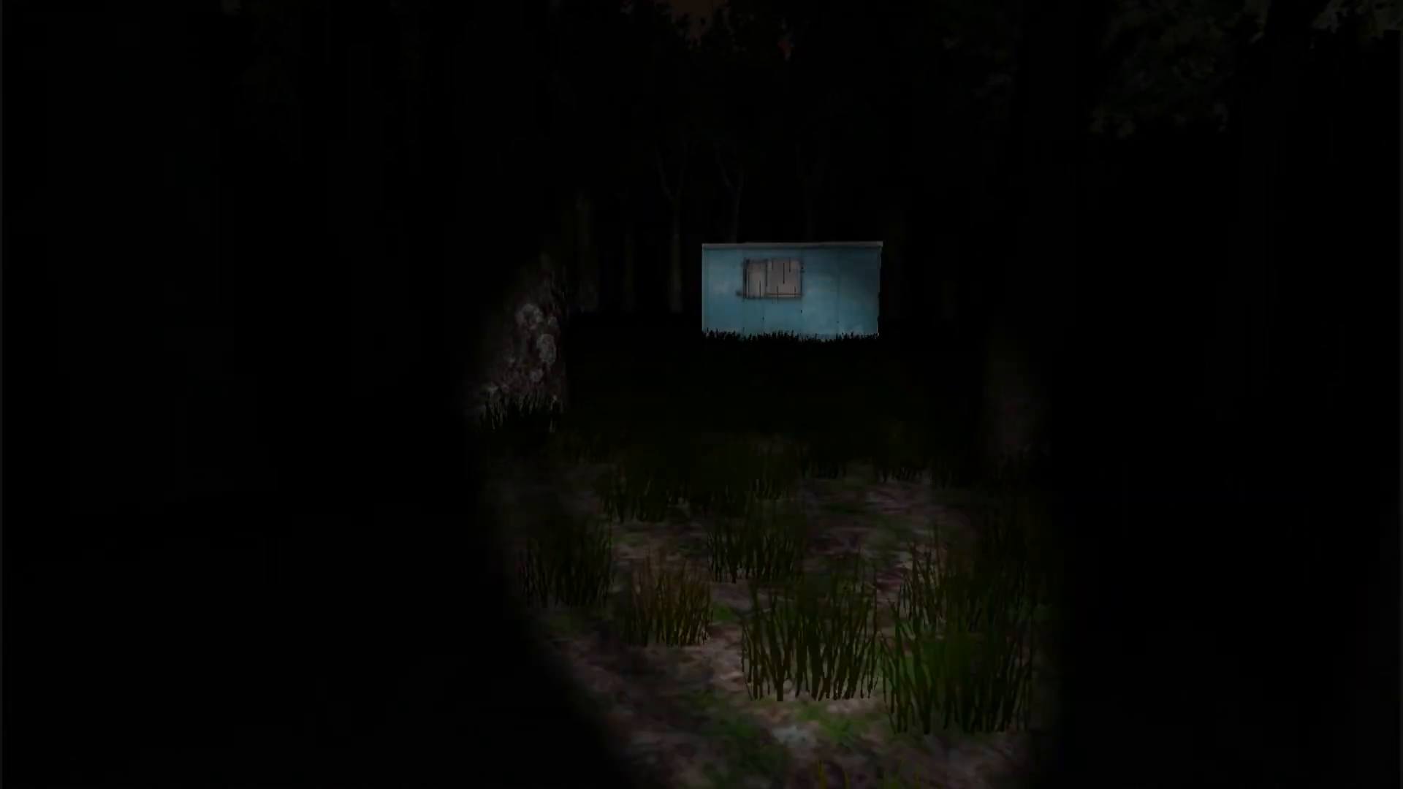
{"action": "key", "text": "w"}
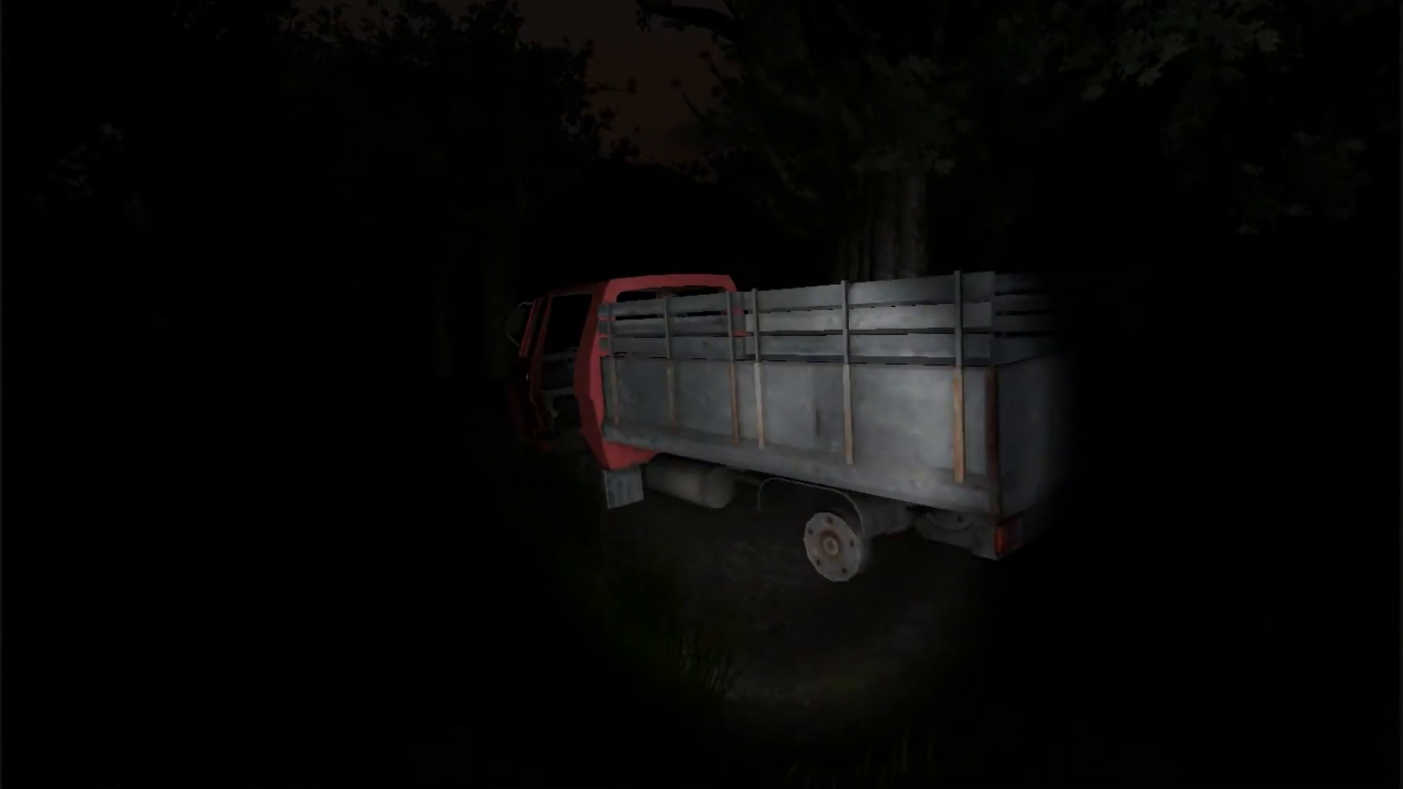
{"action": "mouse_move", "coordinate": [701, 395]}
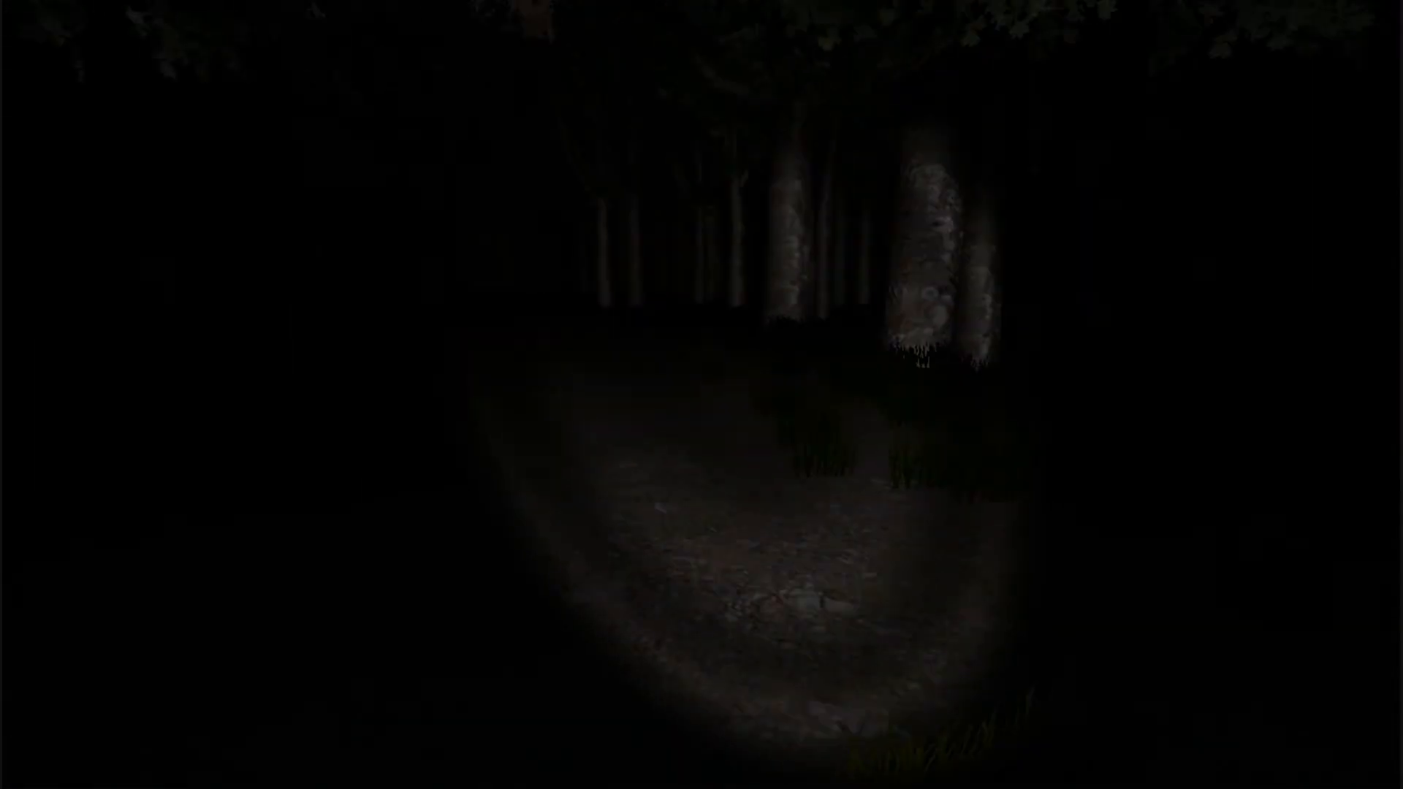
{"action": "mouse_move", "coordinate": [701, 395]}
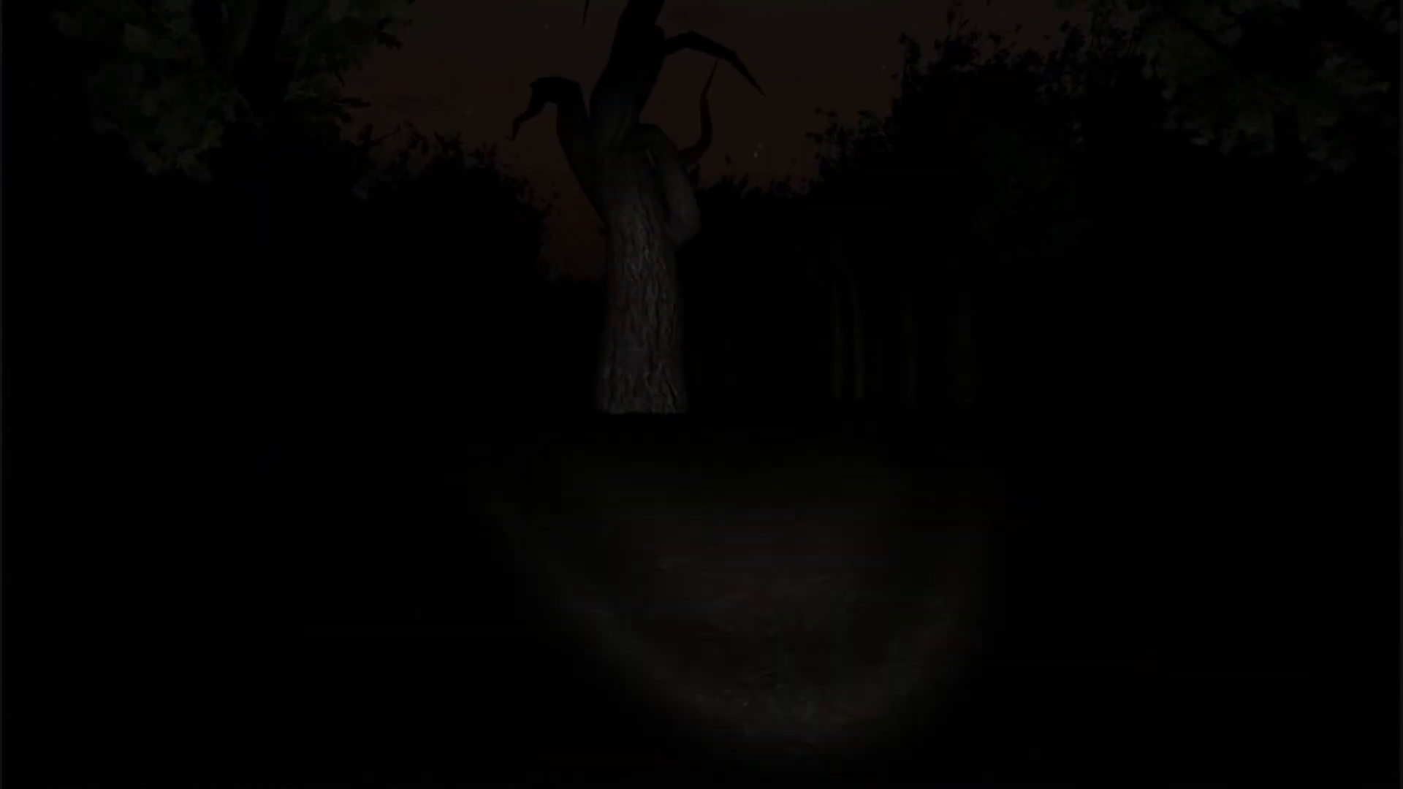
{"action": "mouse_move", "coordinate": [701, 395]}
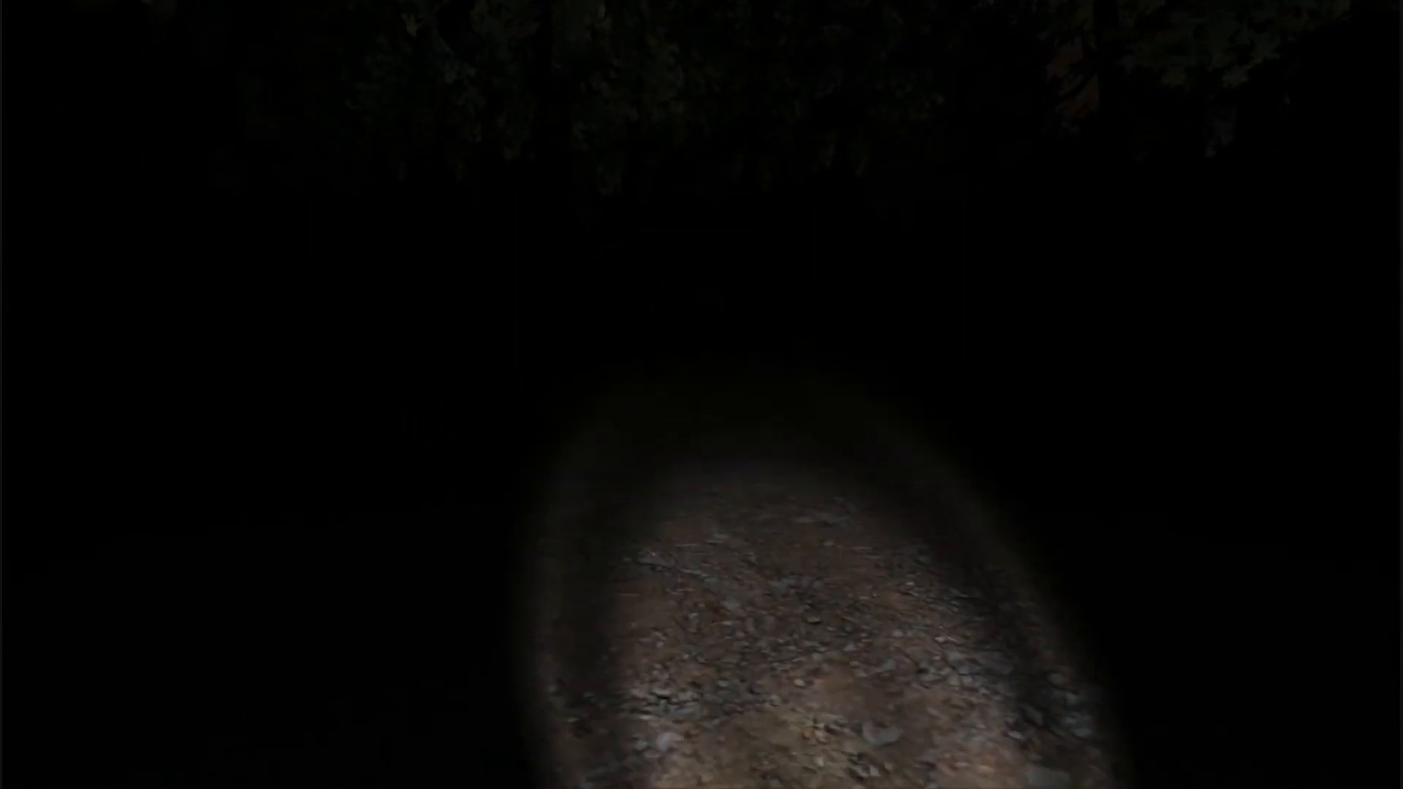
{"action": "mouse_move", "coordinate": [701, 394]}
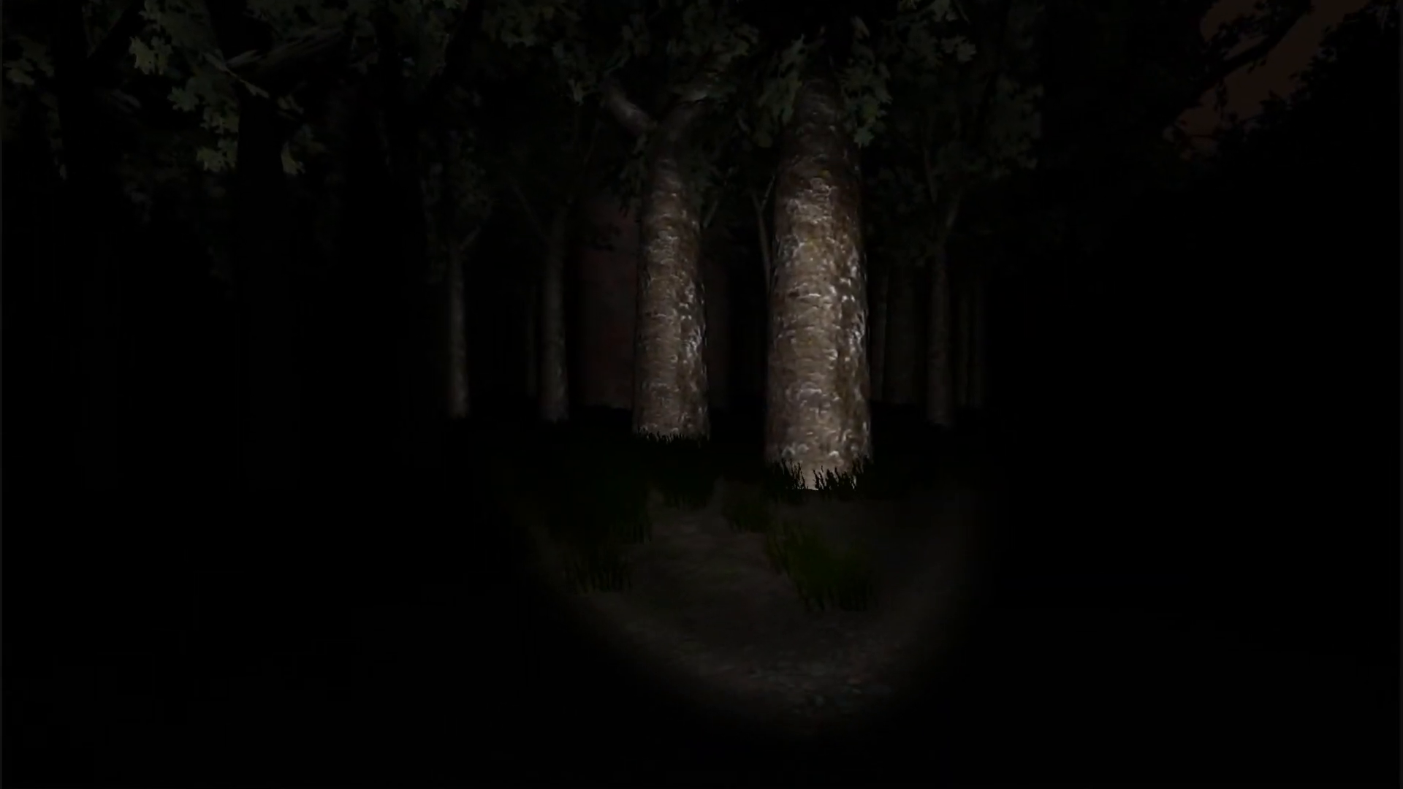
{"action": "mouse_move", "coordinate": [702, 394]}
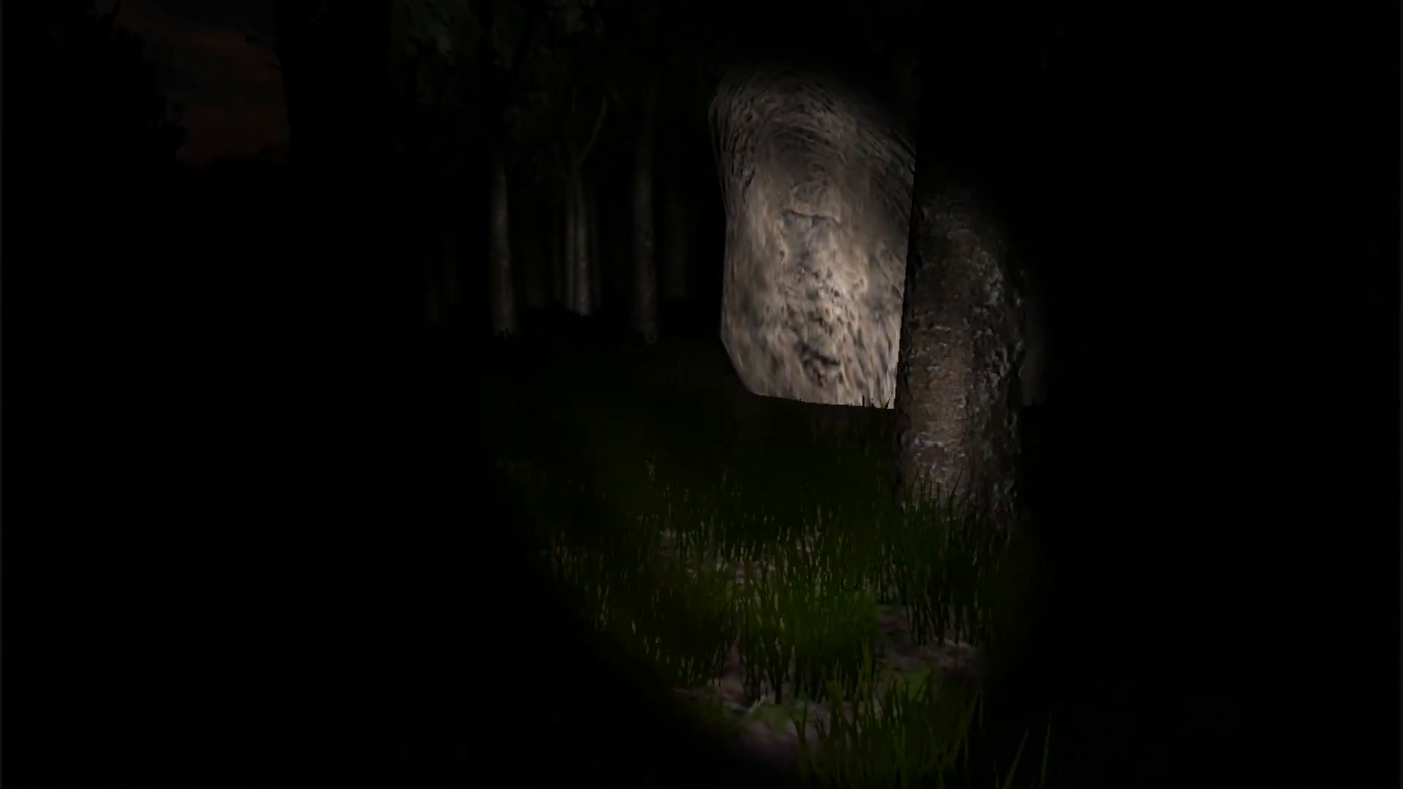
{"action": "mouse_move", "coordinate": [701, 394]}
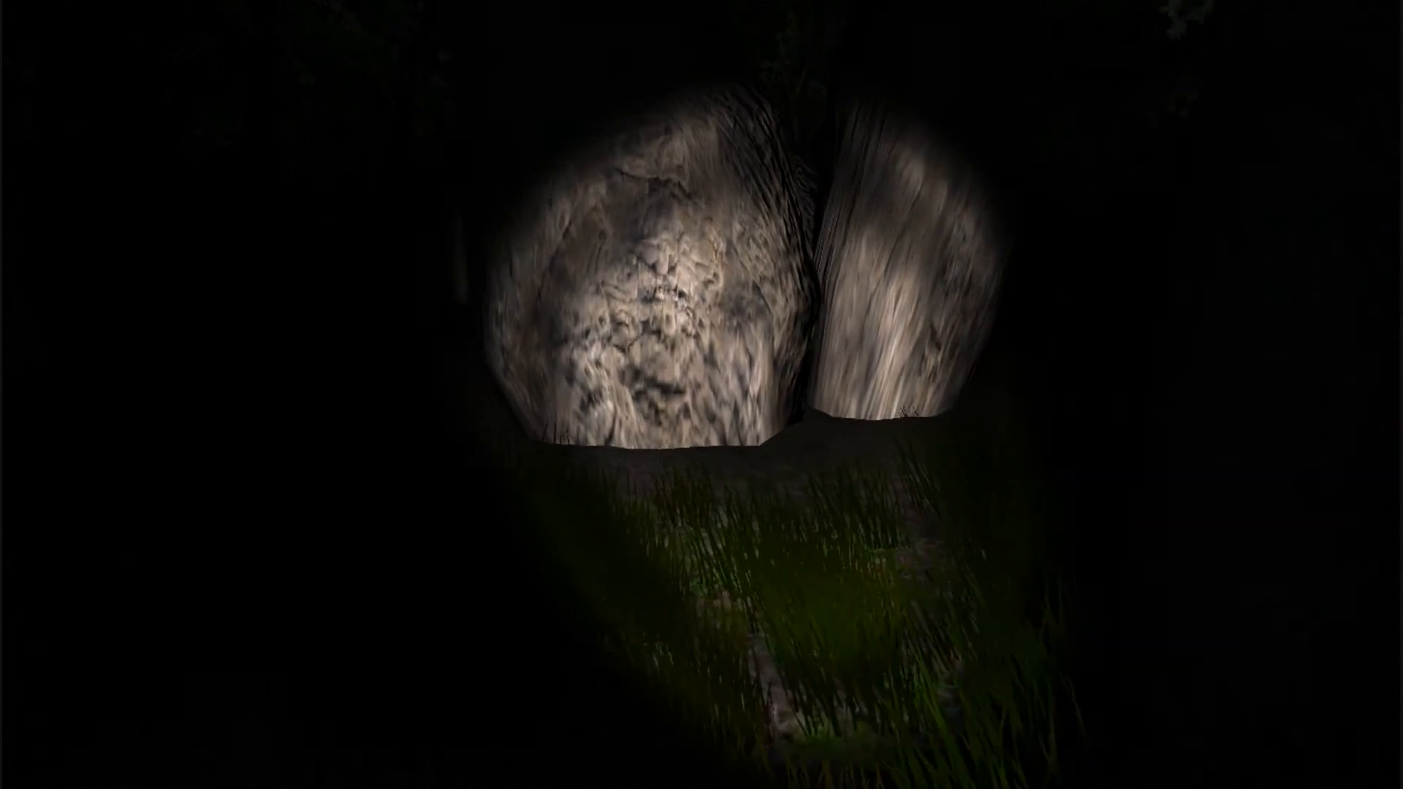
{"action": "mouse_move", "coordinate": [701, 395]}
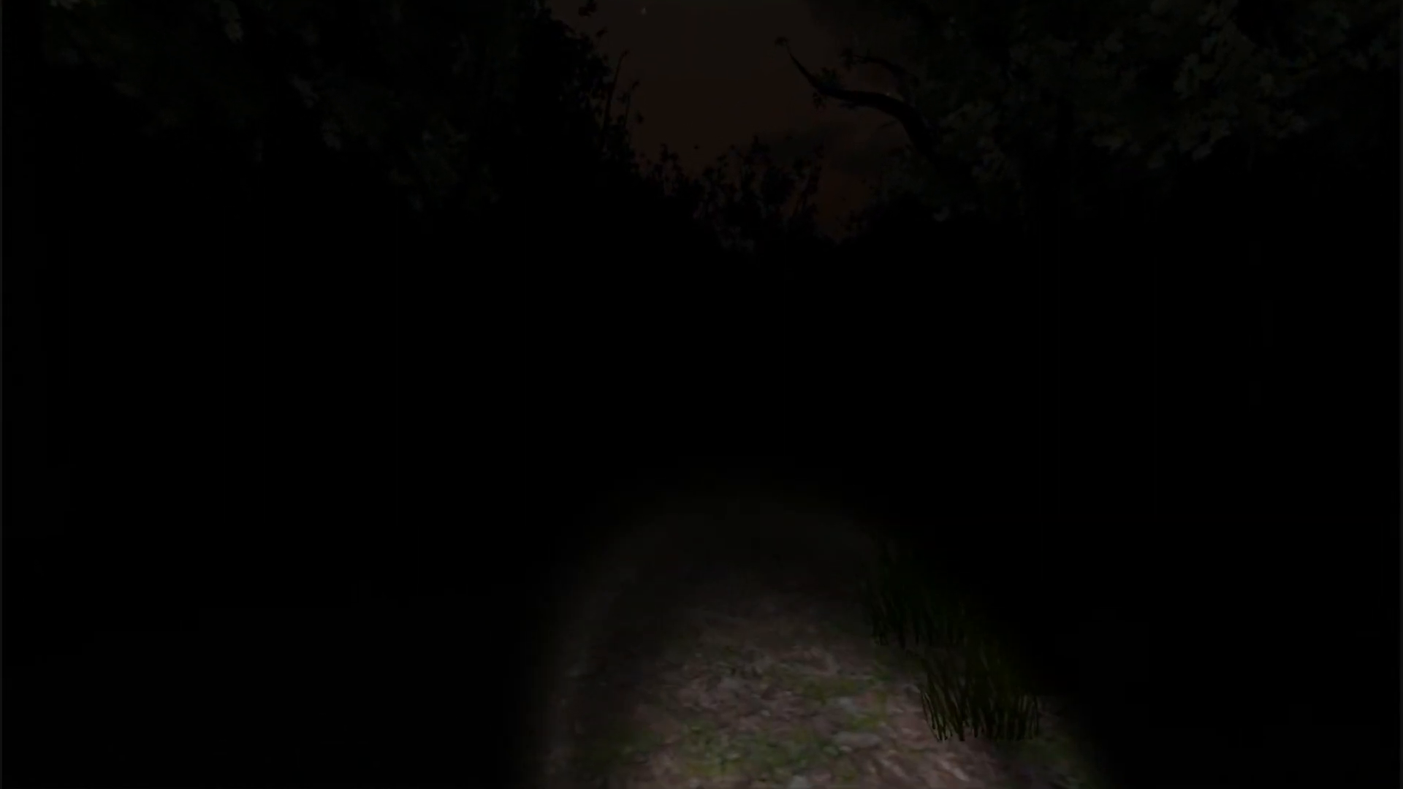
{"action": "mouse_move", "coordinate": [701, 395]}
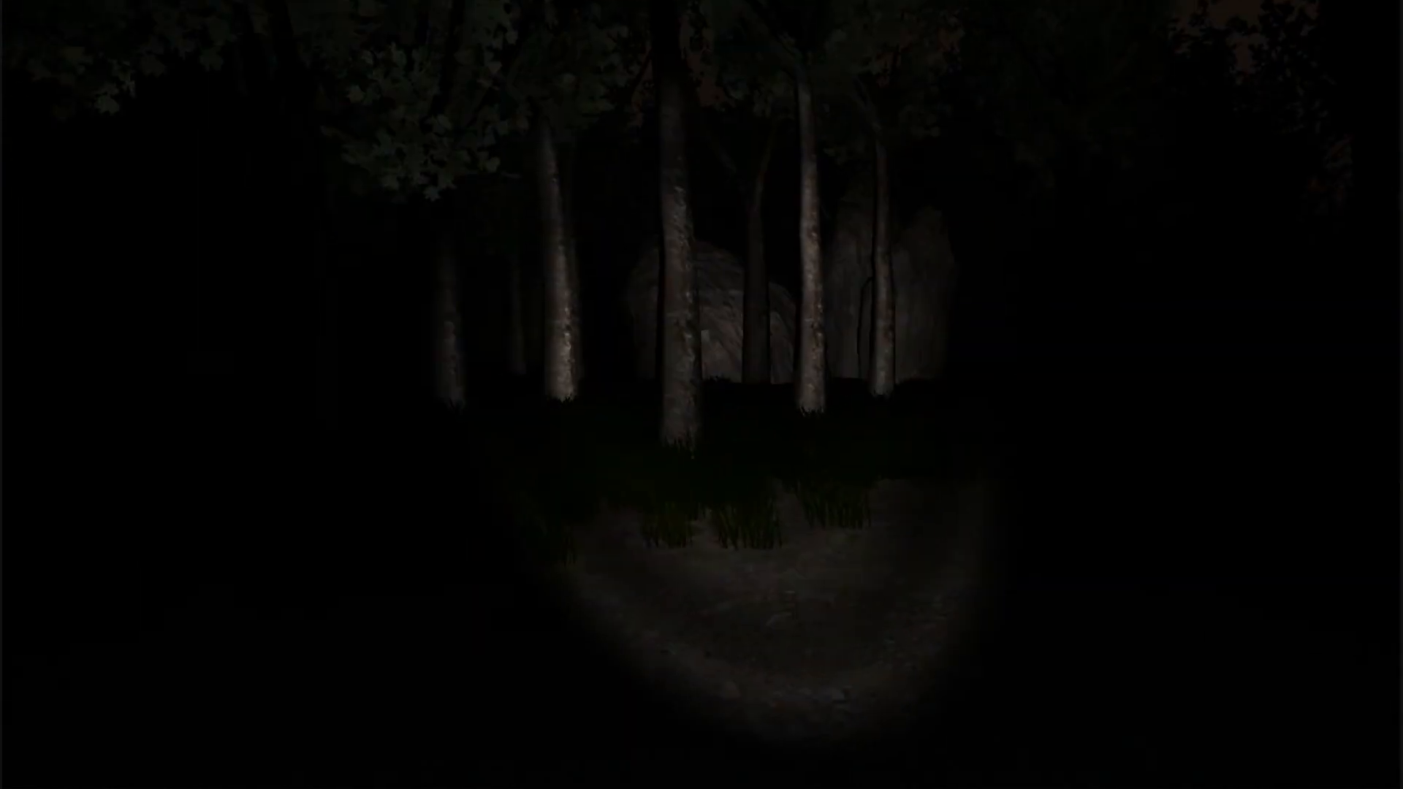
{"action": "key", "text": "w"}
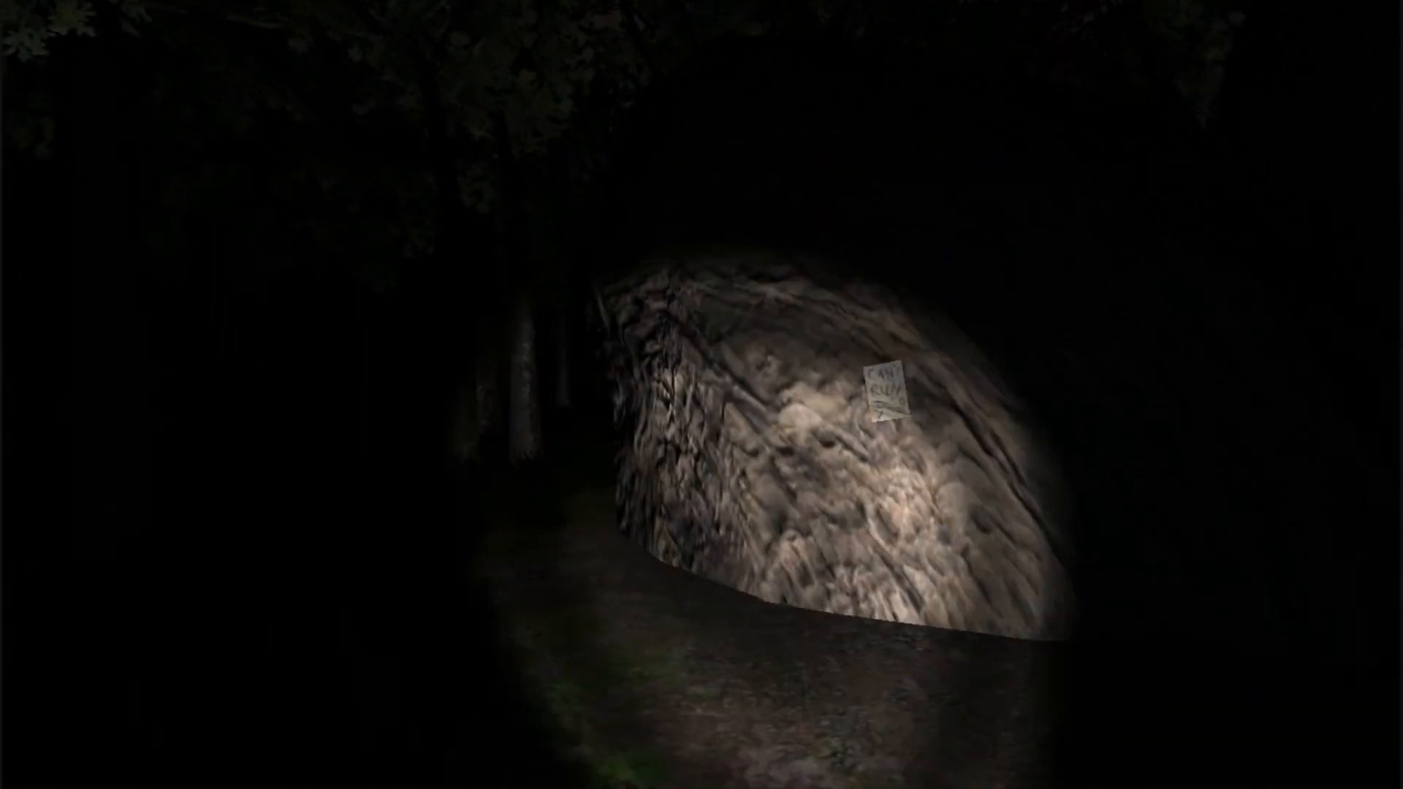
{"action": "left_click", "coordinate": [893, 391]}
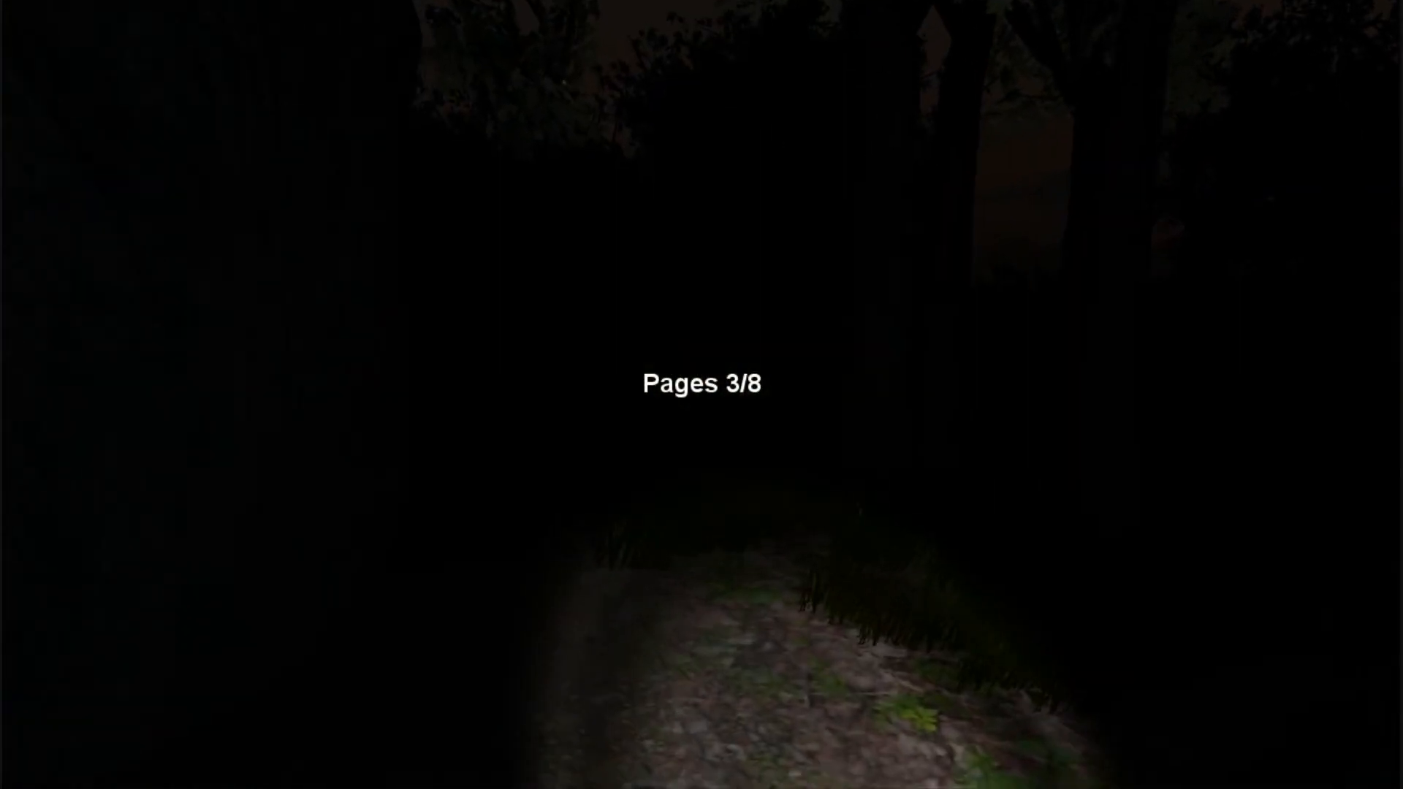
{"action": "mouse_move", "coordinate": [701, 394]}
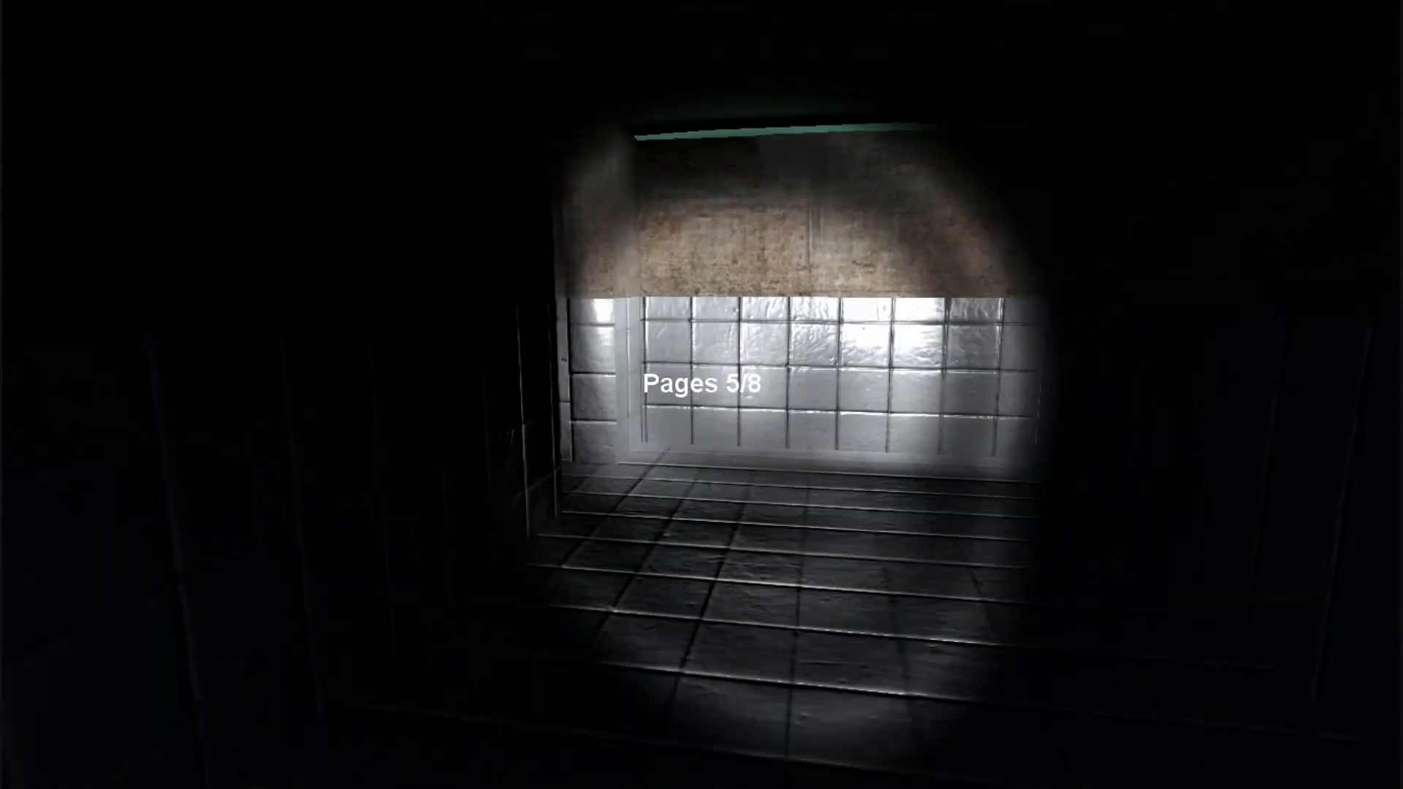
{"action": "mouse_move", "coordinate": [701, 394]}
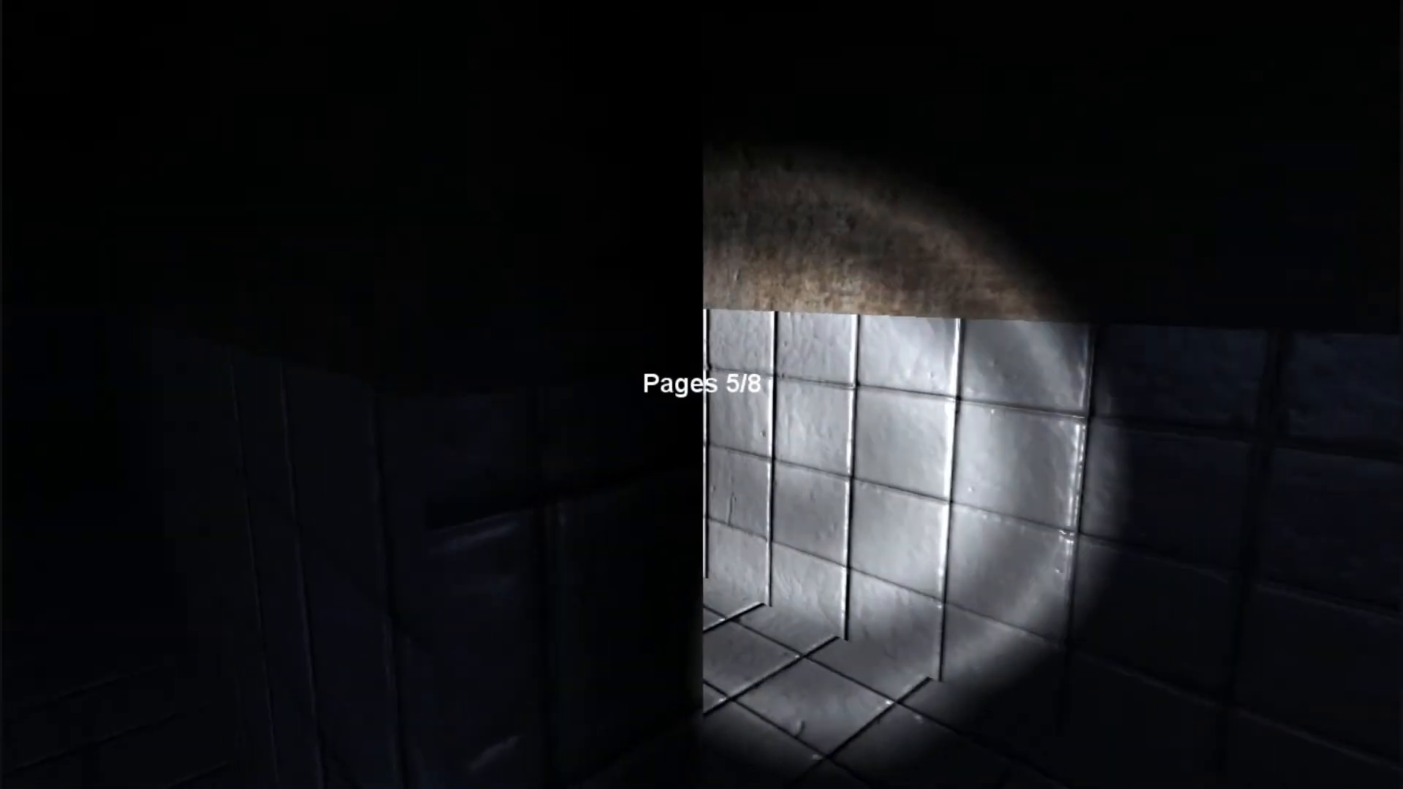
{"action": "mouse_move", "coordinate": [701, 395]}
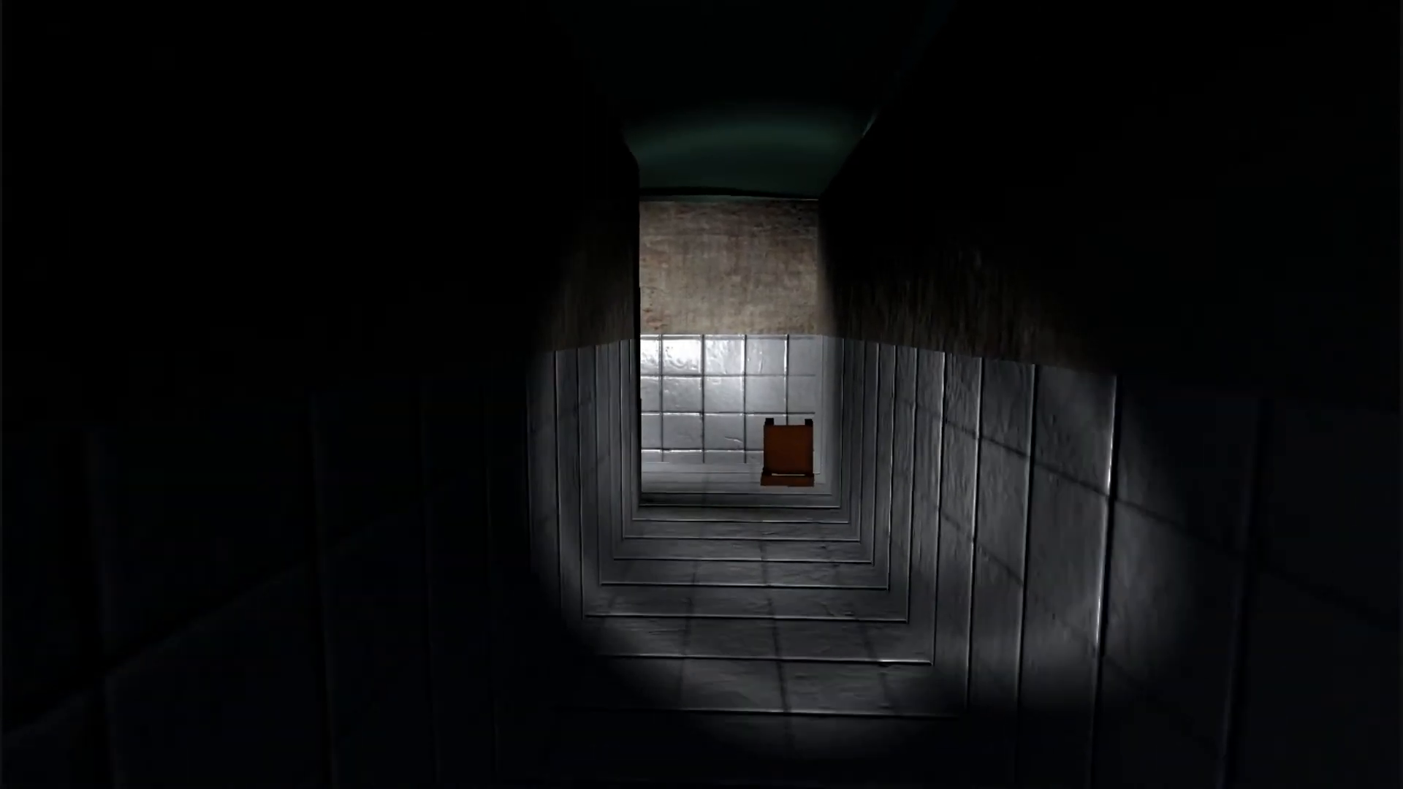